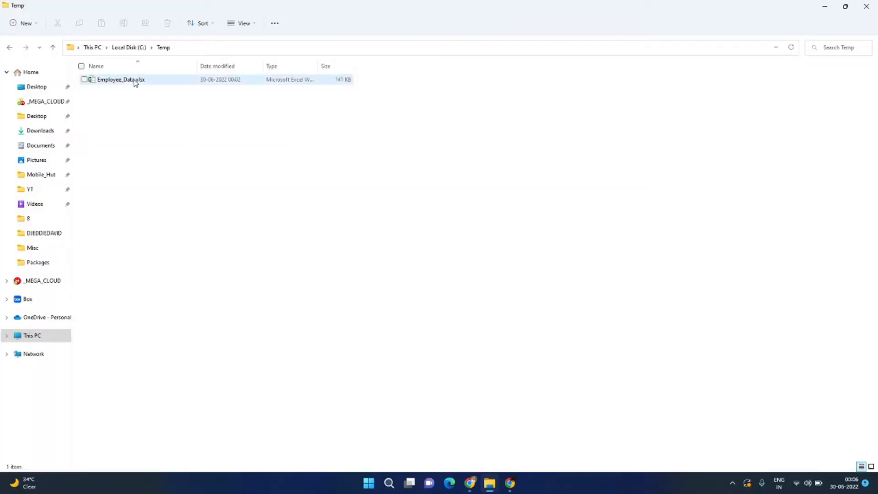
Open Employee_Data.xlsx, hit the protected-sheet warning, then cancel the Unprotect Sheet password prompt.
{"action": "double_click", "coordinate": [121, 79]}
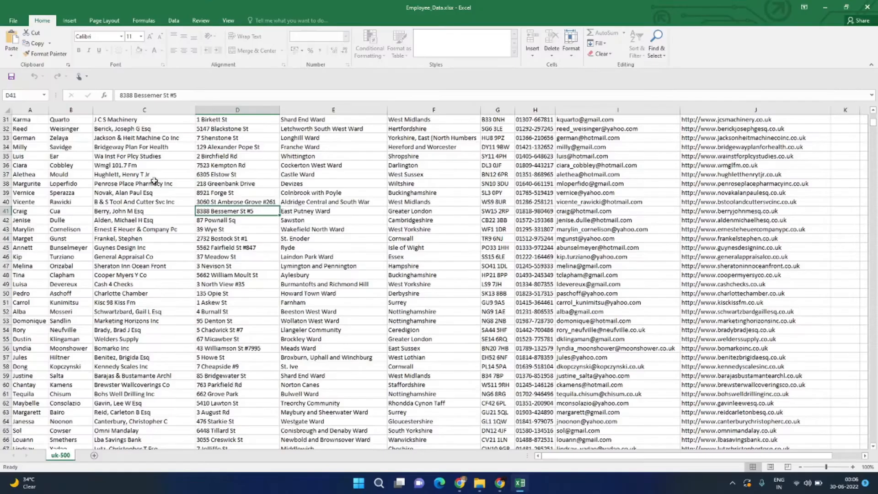
{"action": "mouse_move", "coordinate": [265, 182]}
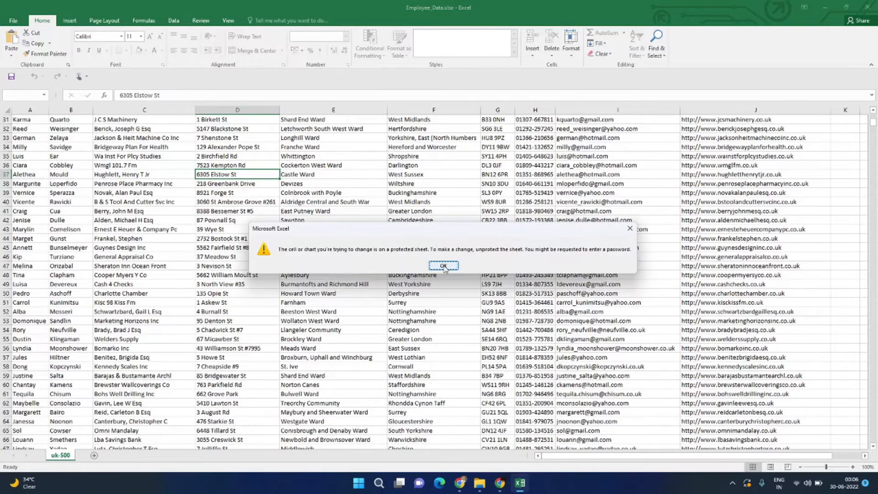
{"action": "left_click", "coordinate": [443, 265]}
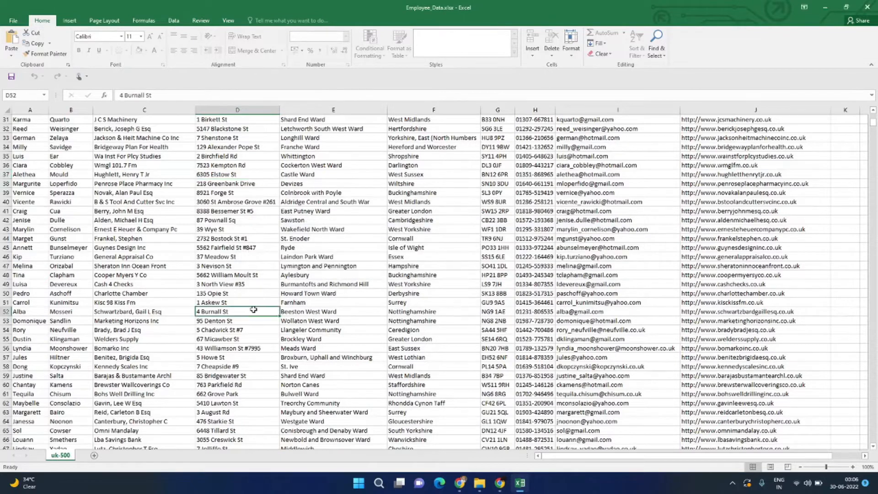
{"action": "mouse_move", "coordinate": [430, 300]}
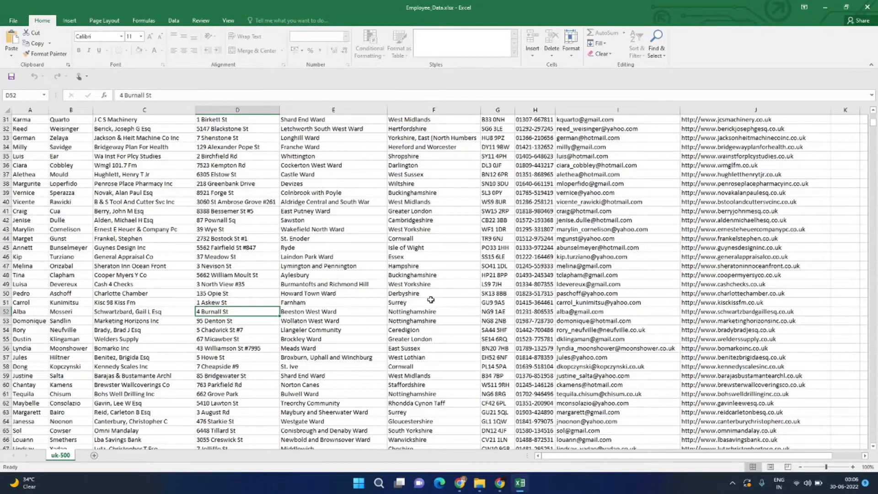
{"action": "mouse_move", "coordinate": [286, 294]}
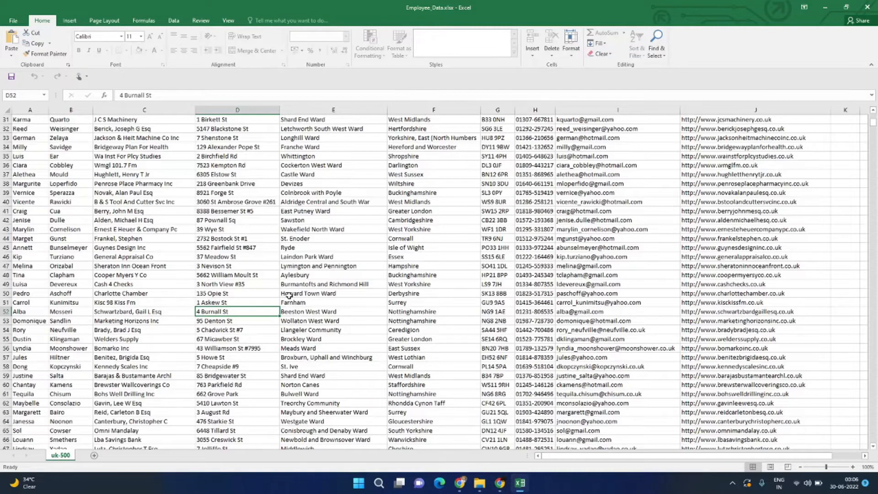
{"action": "mouse_move", "coordinate": [223, 190]}
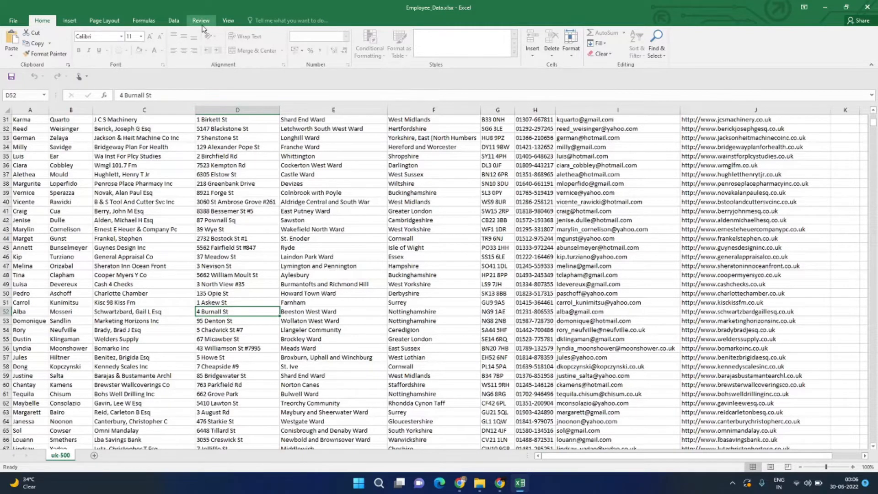
{"action": "left_click", "coordinate": [200, 20]}
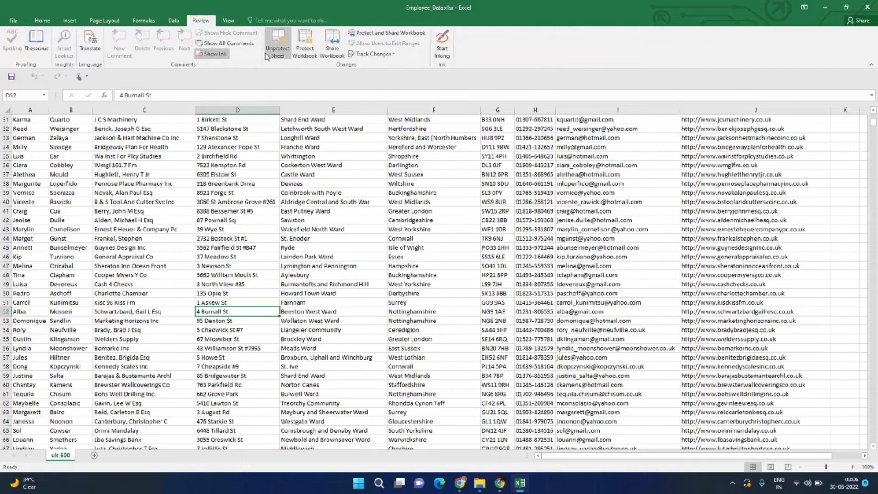
{"action": "left_click", "coordinate": [277, 43]}
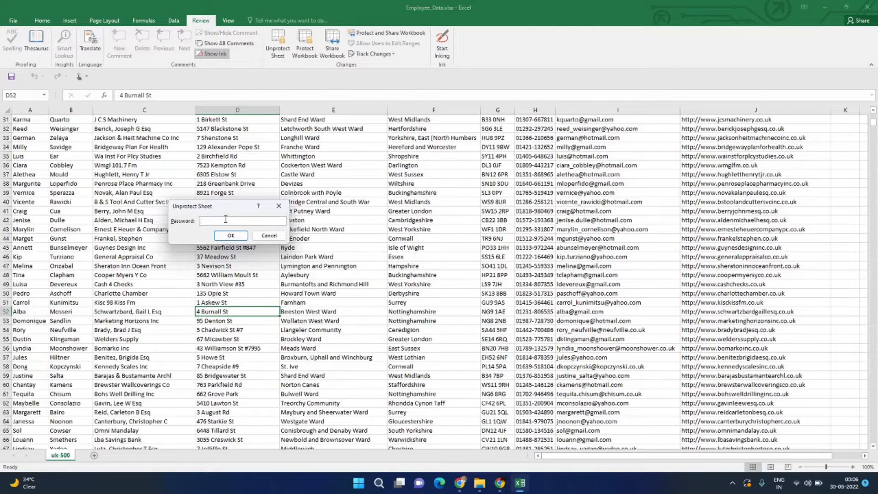
{"action": "left_click", "coordinate": [269, 235]}
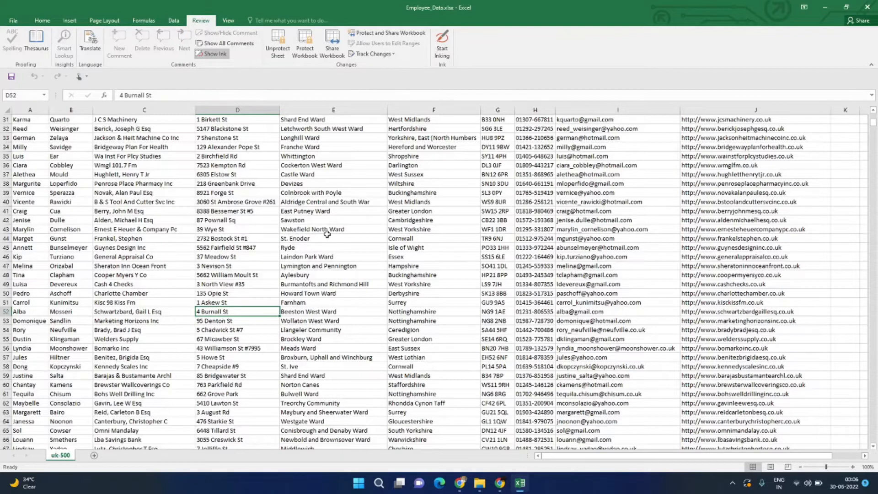
{"action": "mouse_move", "coordinate": [476, 147]}
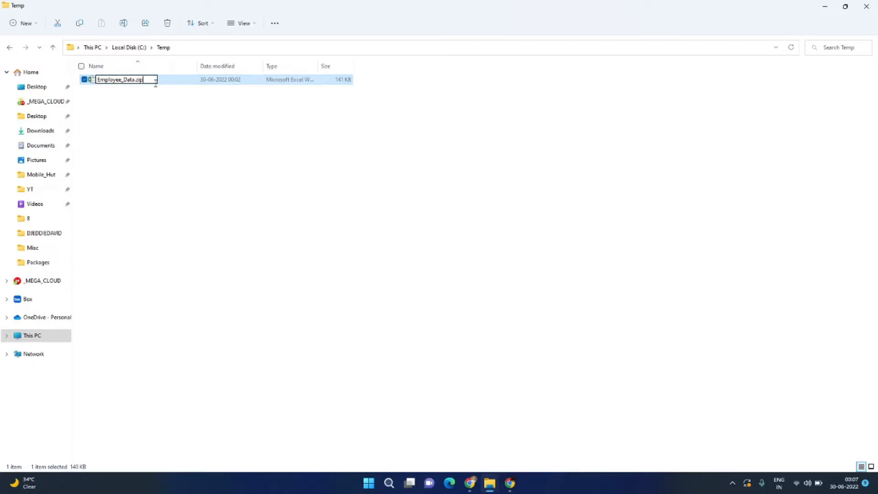
Confirm renaming the workbook from Employee_Data.xlsx to Employee_Data.zip.
{"action": "key", "text": "Enter"}
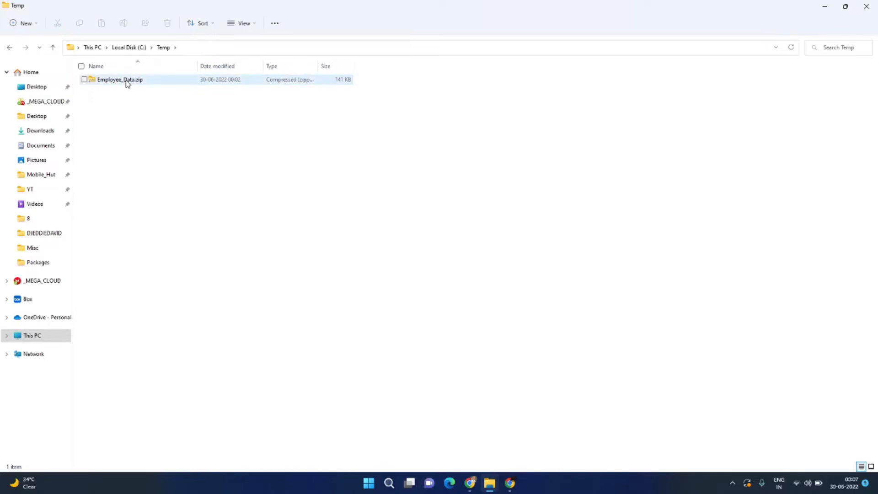
{"action": "mouse_move", "coordinate": [119, 79]}
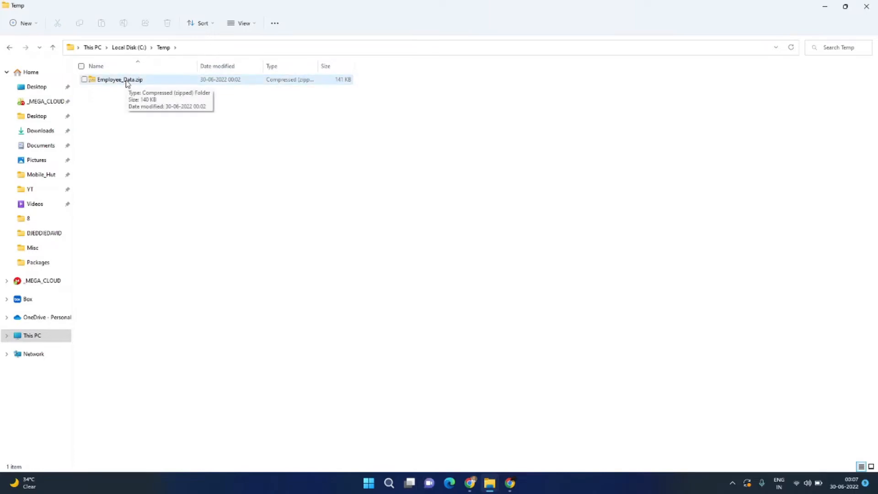
Browse Employee_Data.zip to xl\worksheets and open sheet1.xml in Notepad.
{"action": "double_click", "coordinate": [119, 80]}
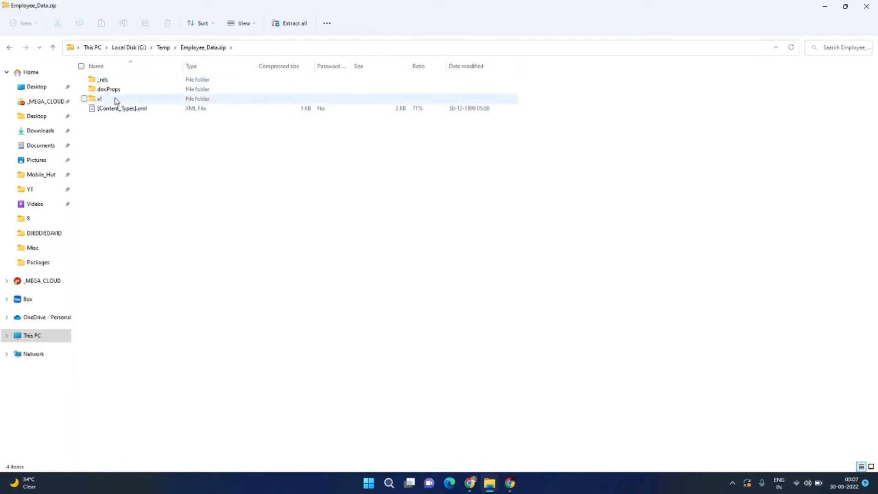
{"action": "double_click", "coordinate": [99, 99]}
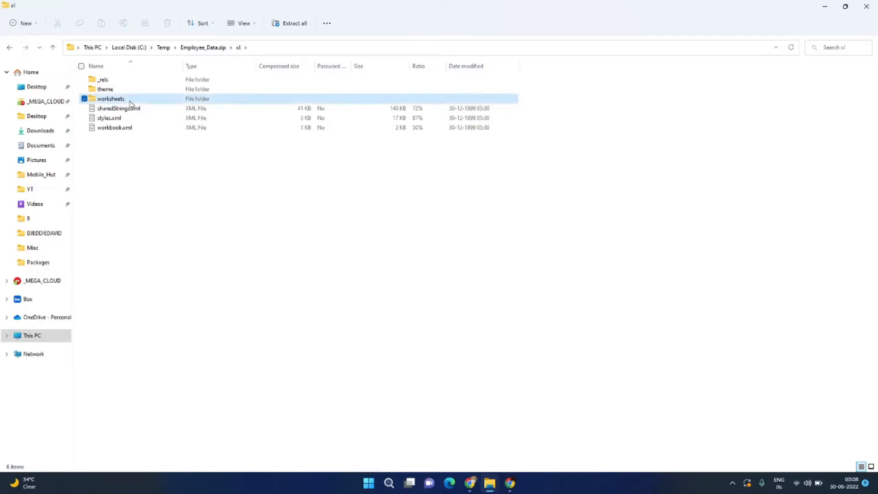
{"action": "double_click", "coordinate": [111, 99]}
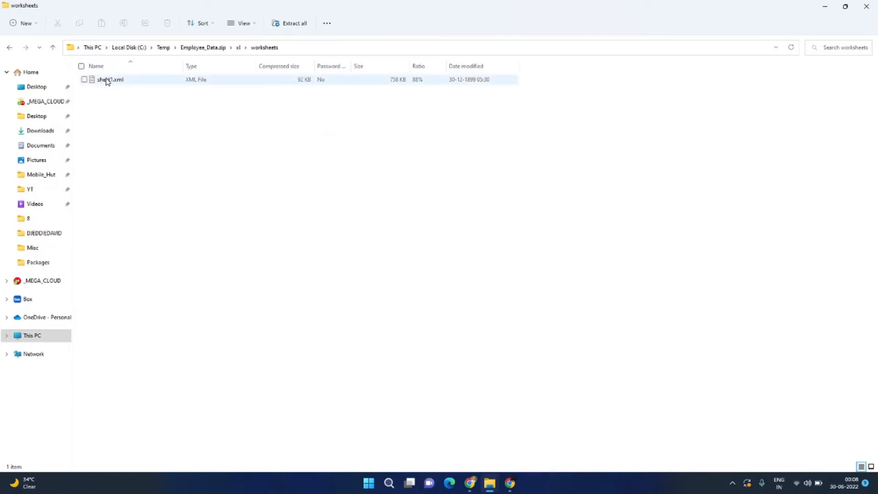
{"action": "left_click", "coordinate": [110, 79]}
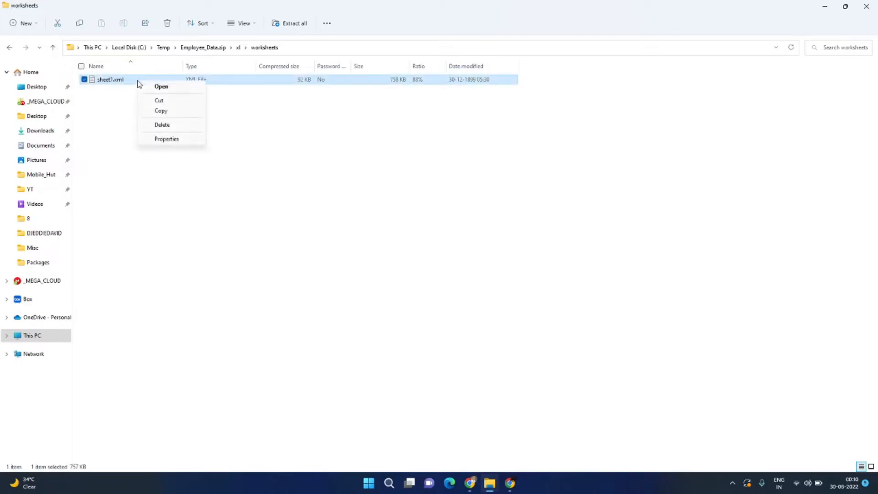
{"action": "left_click", "coordinate": [161, 86]}
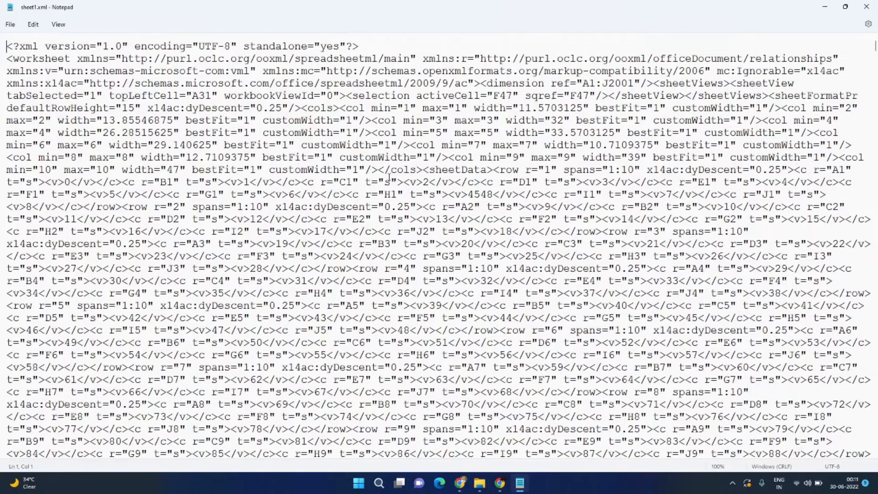
Search sheet1.xml for 'prote' to locate the sheetProtection entry.
{"action": "type", "text": "prote"}
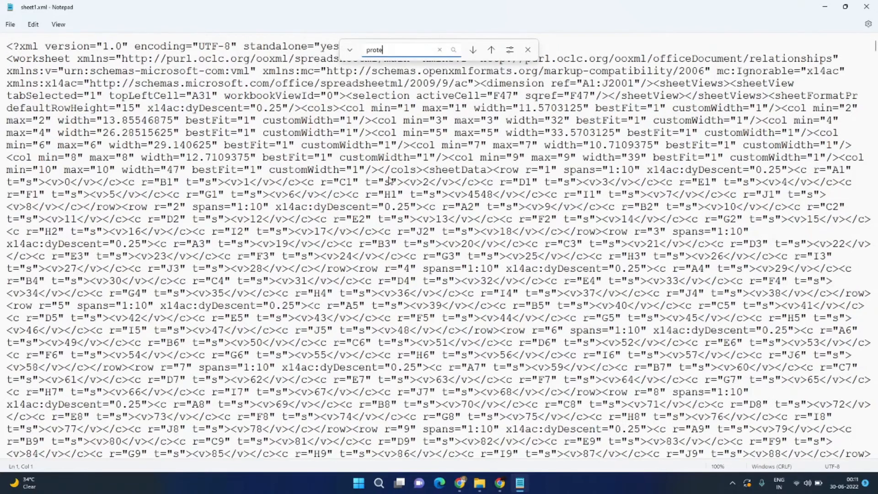
{"action": "key", "text": "enter"}
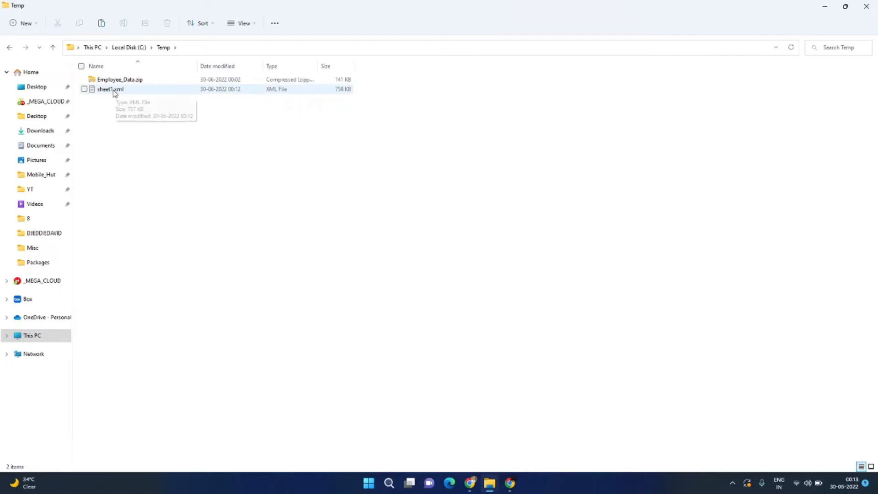
Copy the edited sheet1.xml from Temp and open the zip's xl folder to paste it.
{"action": "left_click", "coordinate": [109, 89]}
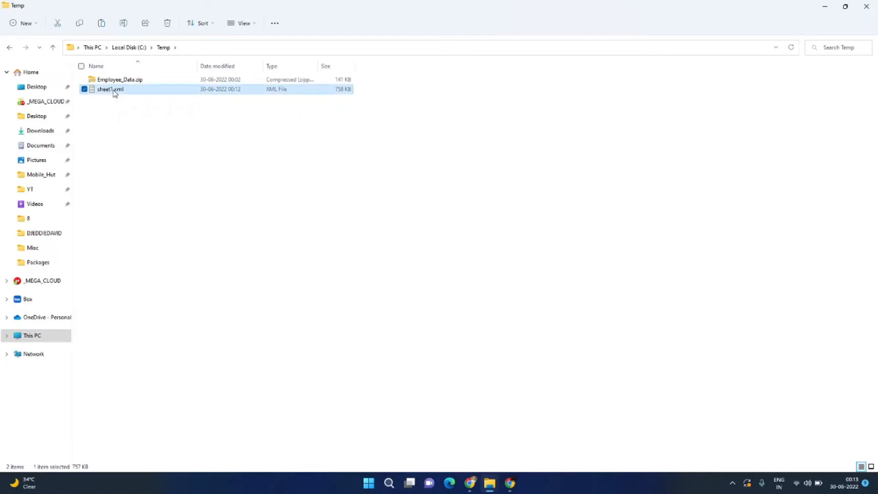
{"action": "right_click", "coordinate": [110, 90]}
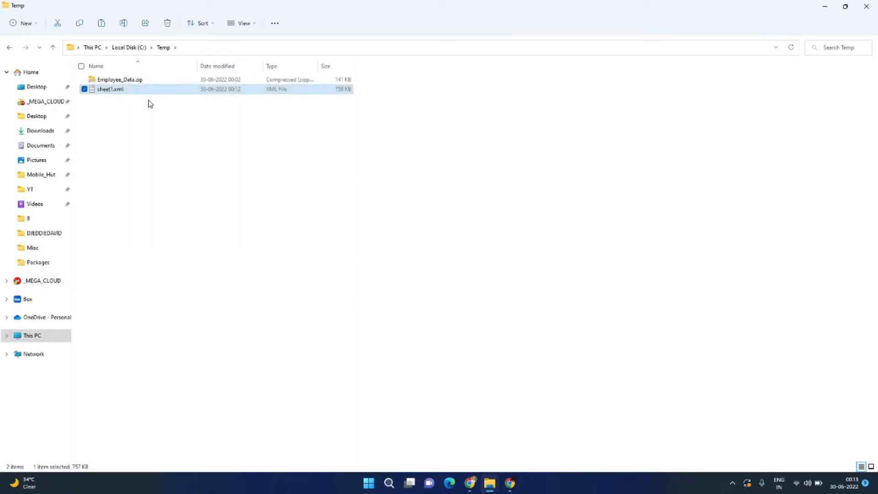
{"action": "double_click", "coordinate": [119, 79]}
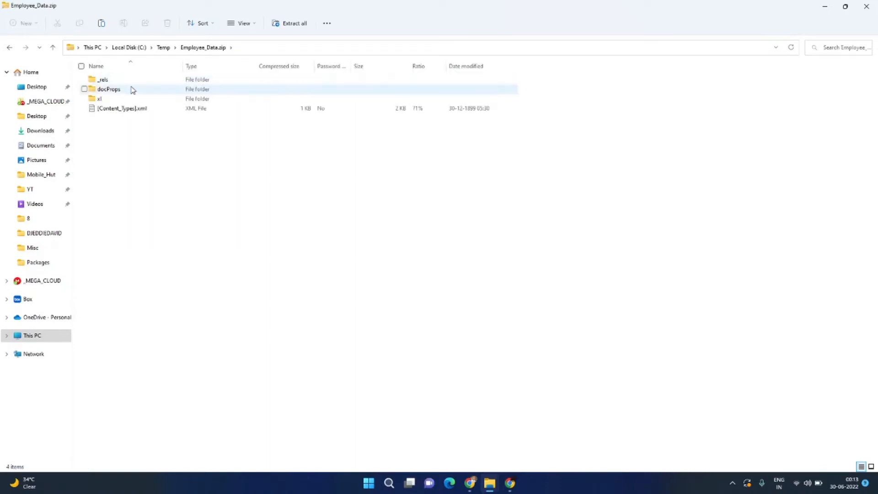
{"action": "double_click", "coordinate": [99, 99]}
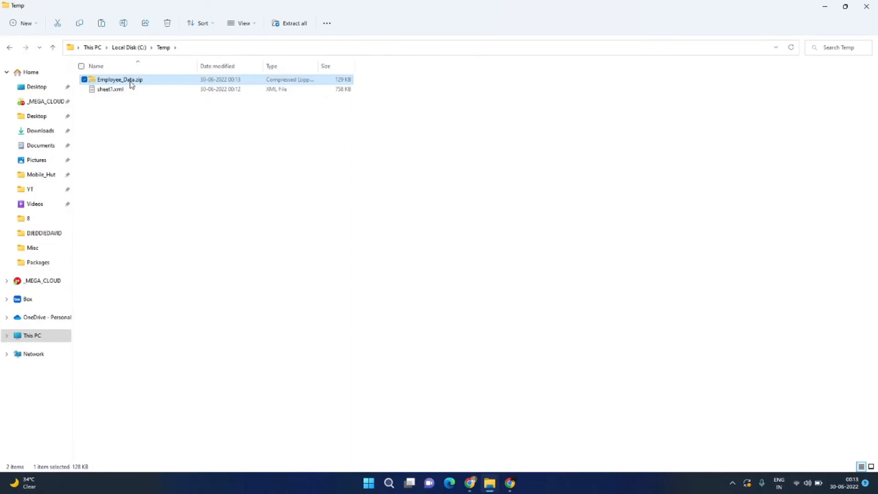
Rename the archive to Employee_Data.xlsx and open it in Excel.
{"action": "right_click", "coordinate": [120, 79]}
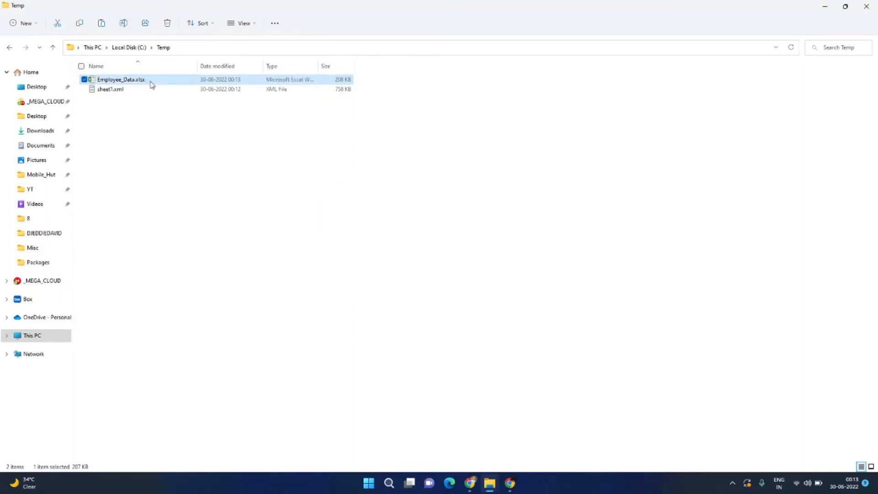
{"action": "mouse_move", "coordinate": [119, 79]}
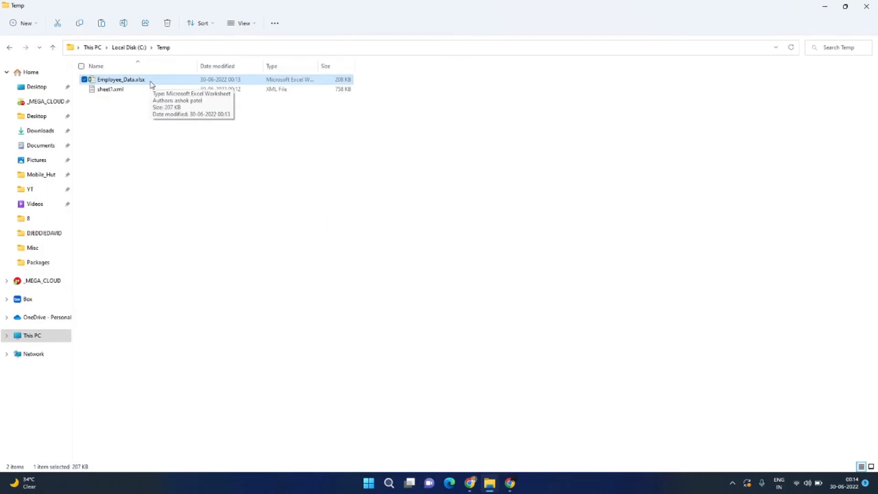
{"action": "double_click", "coordinate": [120, 79]}
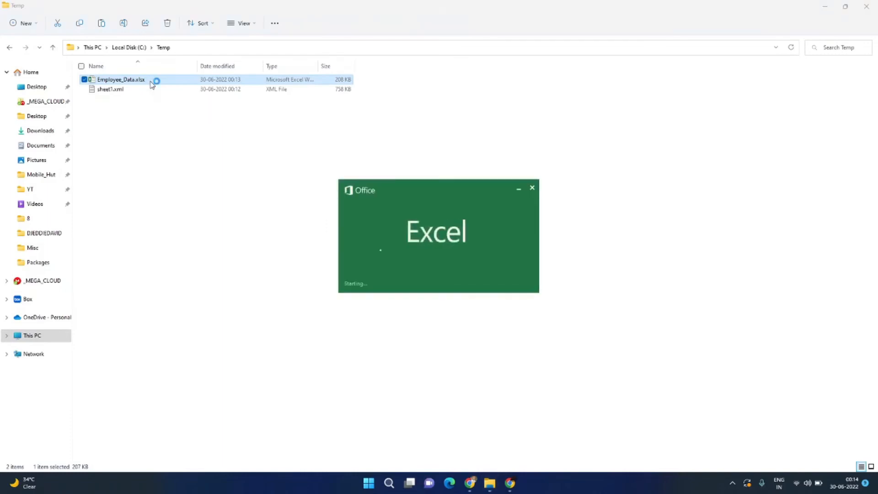
Open Employee_Data.xlsx again so Excel shows the uk-500 sheet.
{"action": "double_click", "coordinate": [120, 79]}
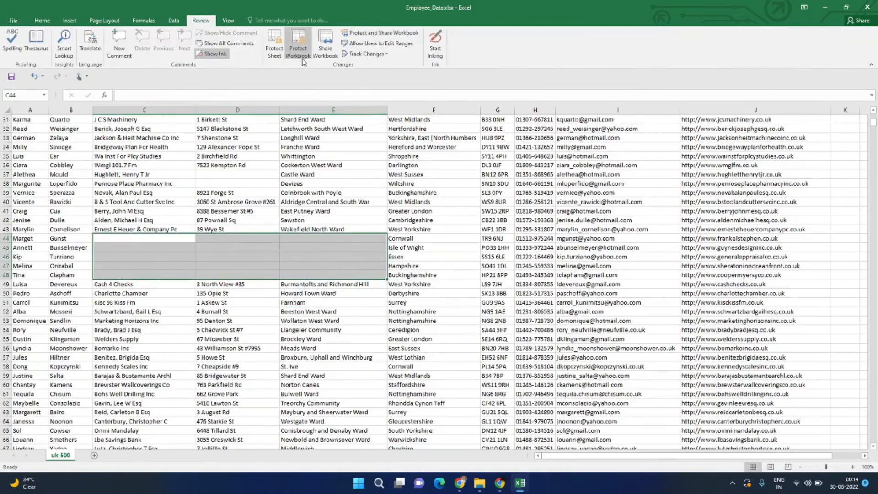
{"action": "mouse_move", "coordinate": [274, 44]}
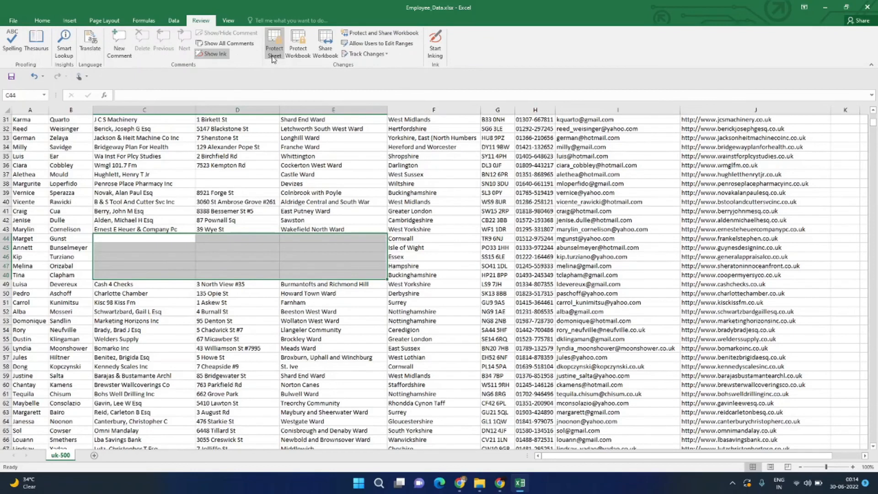